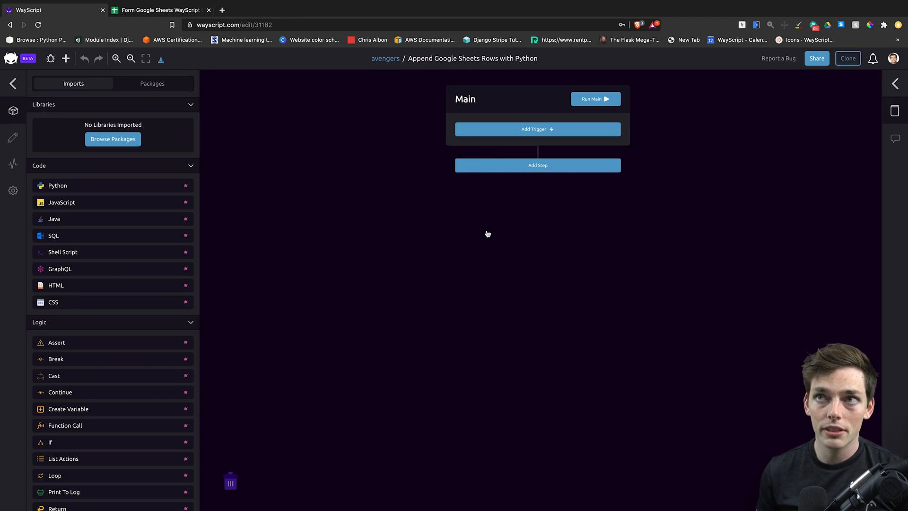
Add a Time Trigger to the workflow set to run every ten minutes
left_click(536, 128)
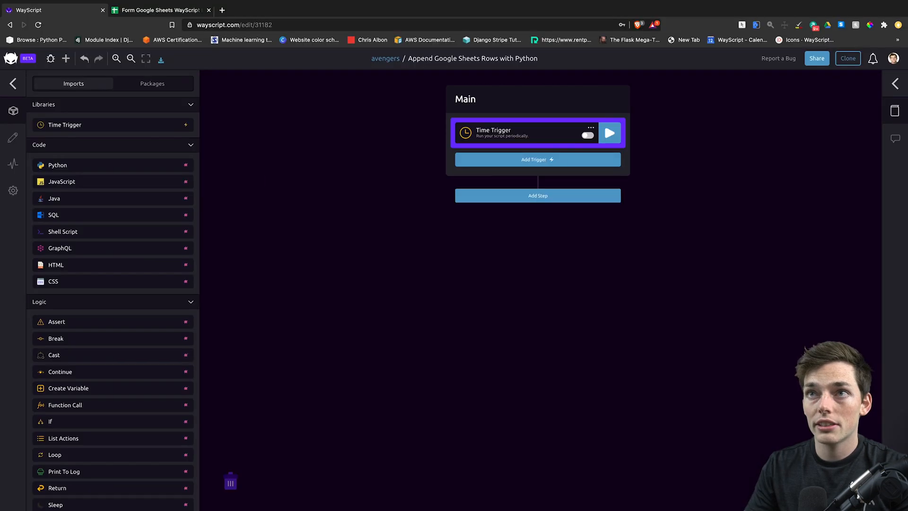
left_click(525, 132)
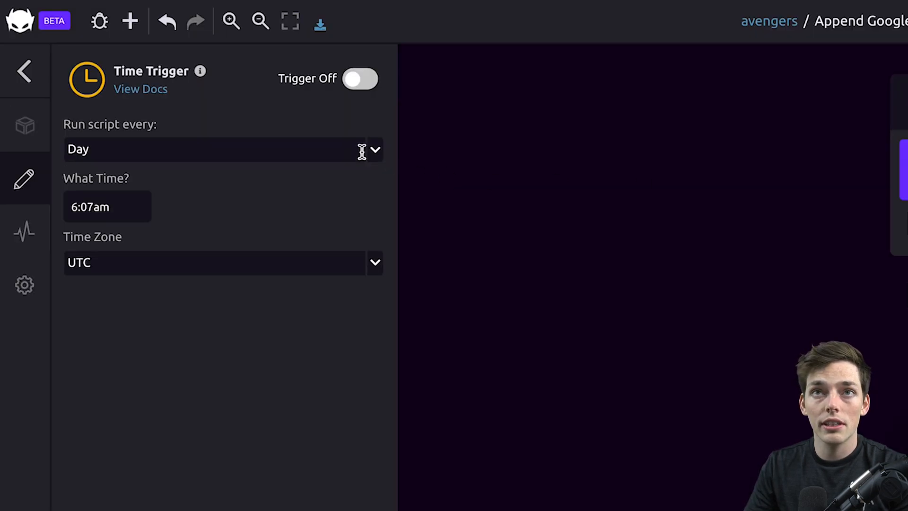
left_click(223, 150)
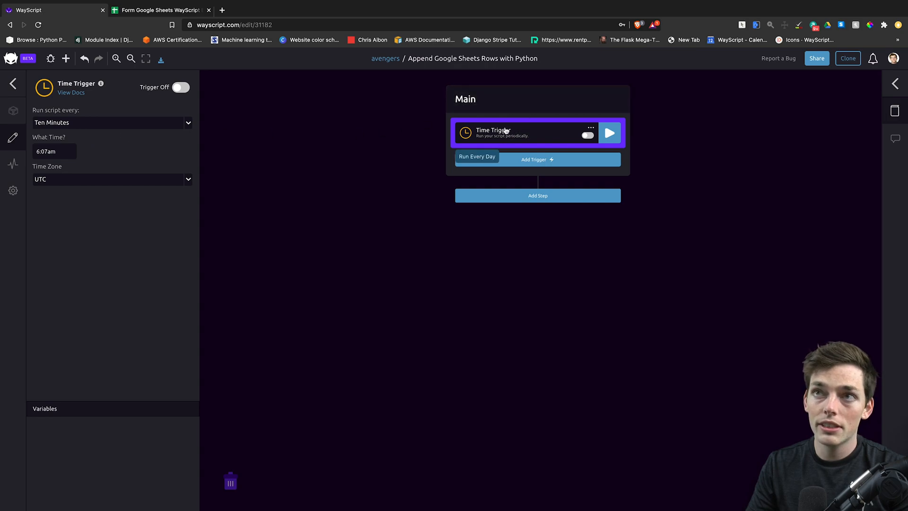
Add a Python step from the Code library beneath the time trigger
left_click(476, 157)
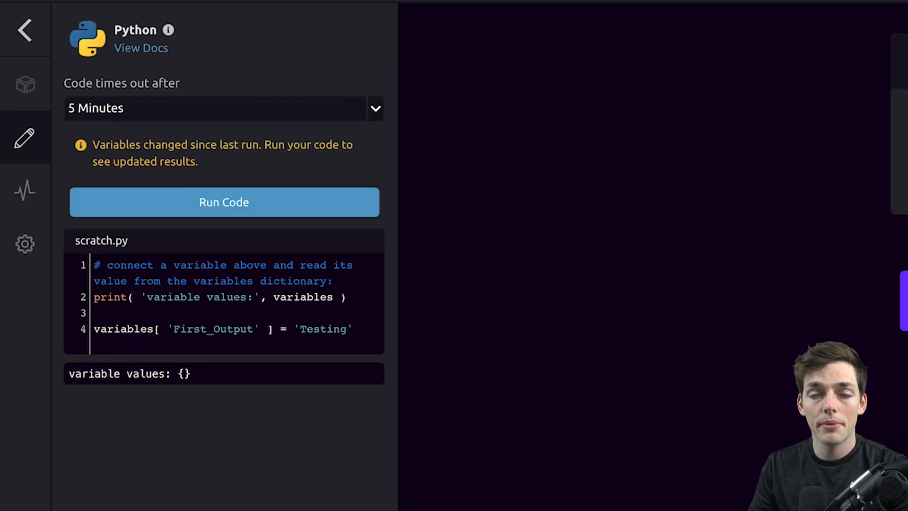
mouse_move(225, 291)
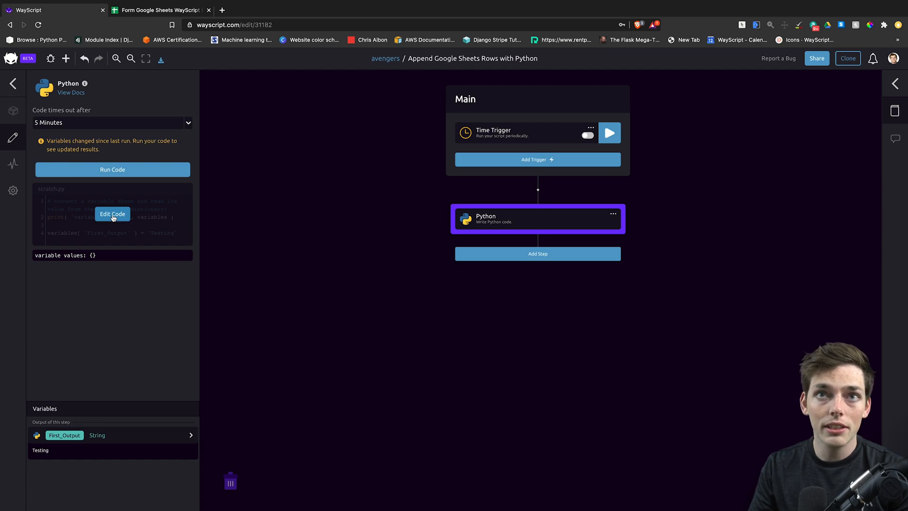
left_click(113, 214)
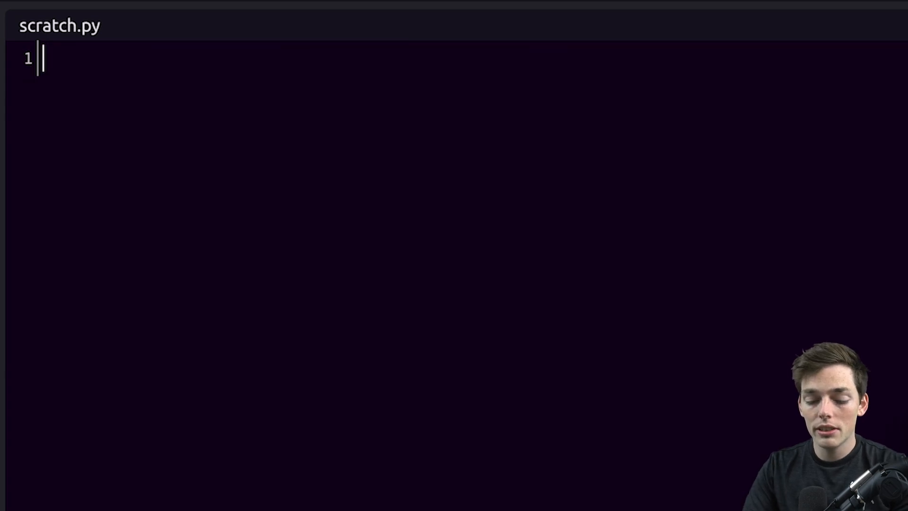
type("import re")
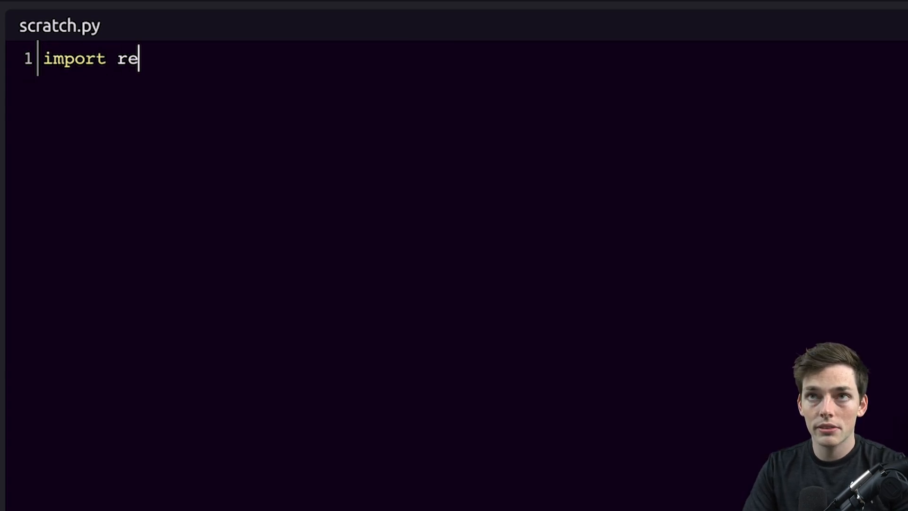
type("quests")
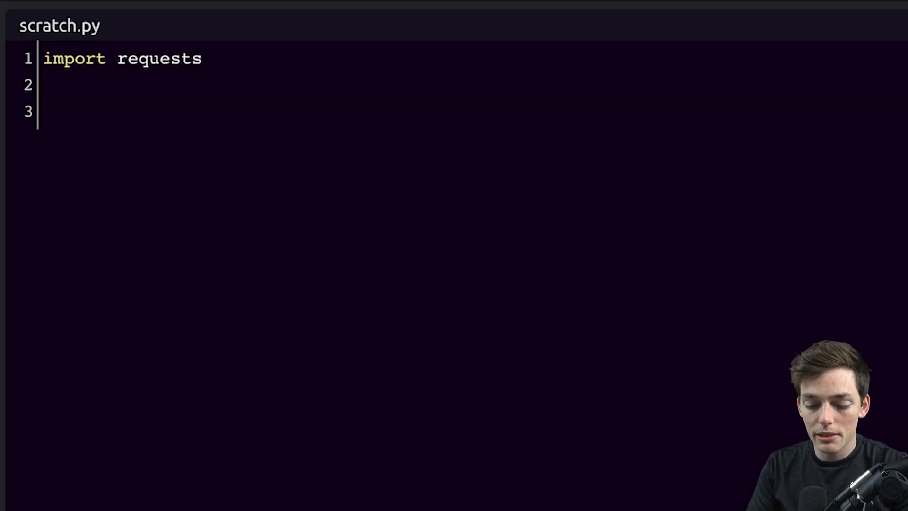
type("resp")
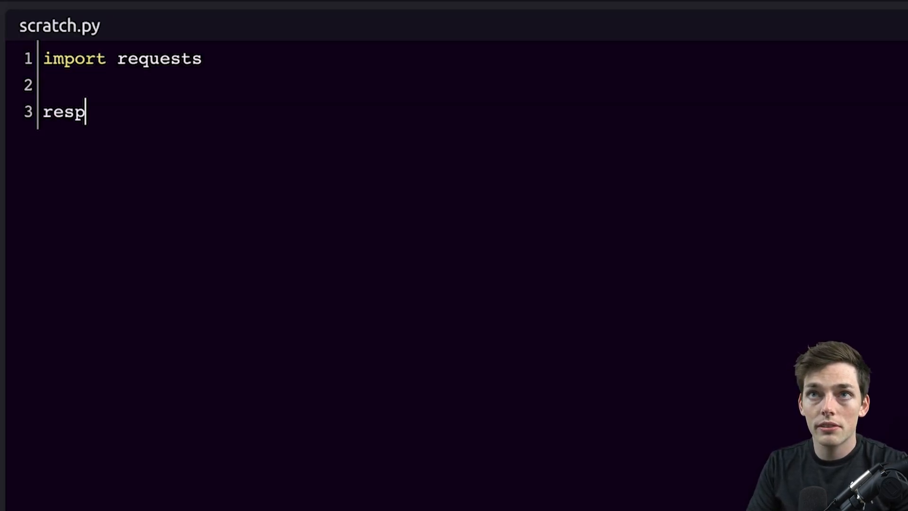
type("onse = requ")
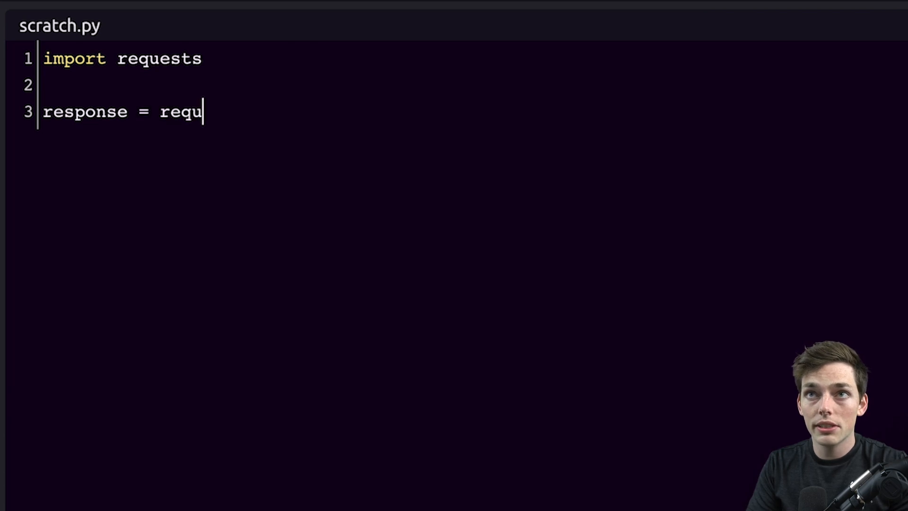
type("ests.get(")
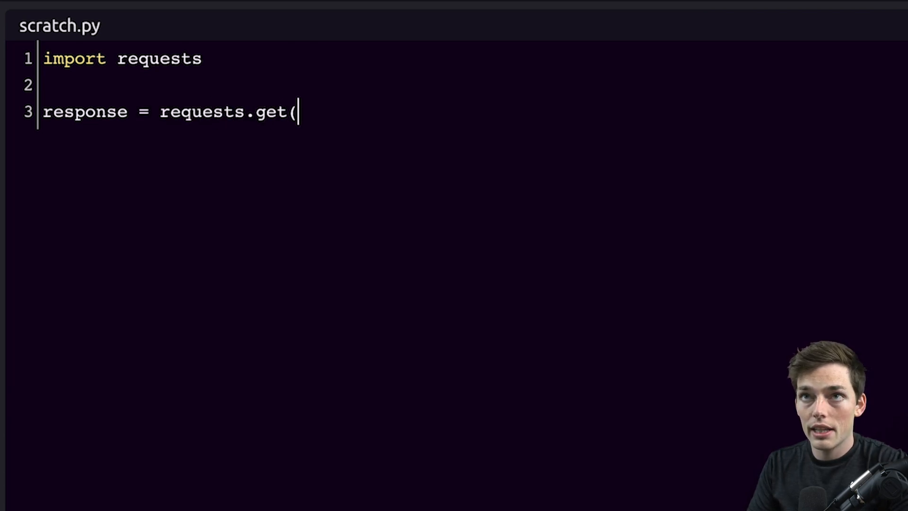
type("'")
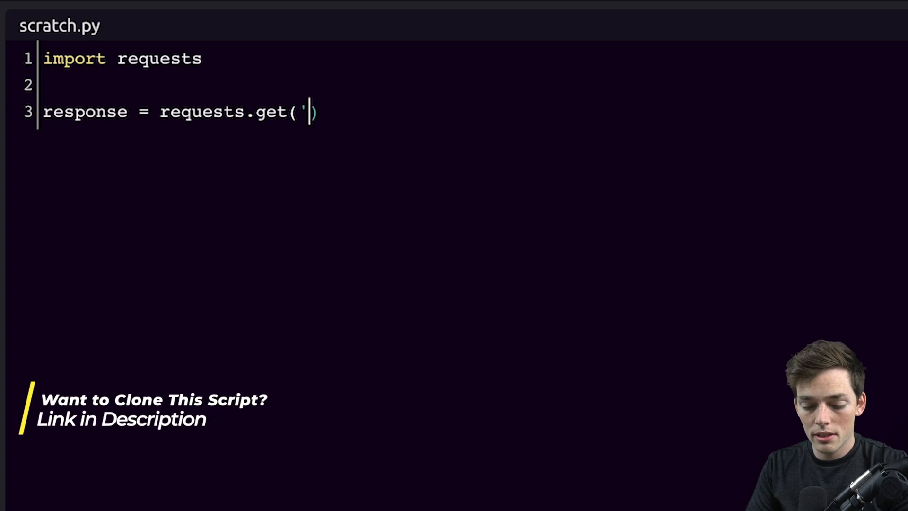
type("https://www.wayscript.com")
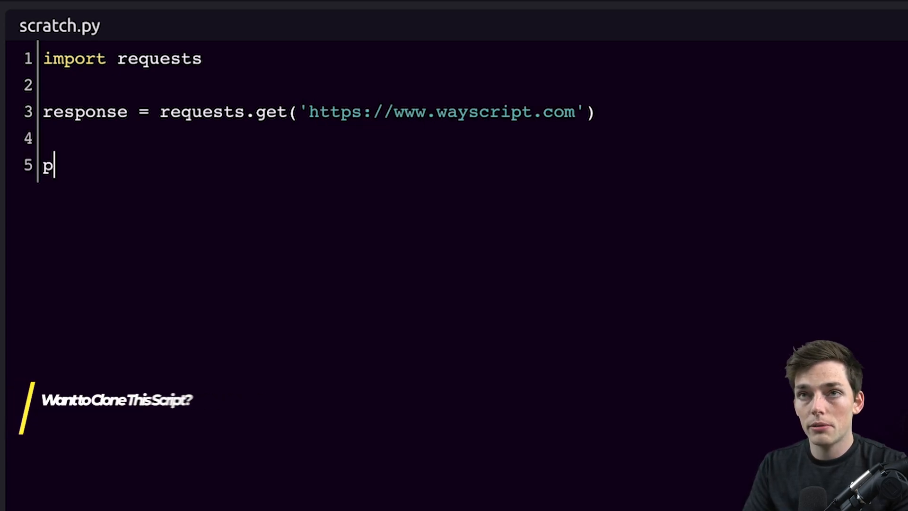
type("rint(response.status_code")
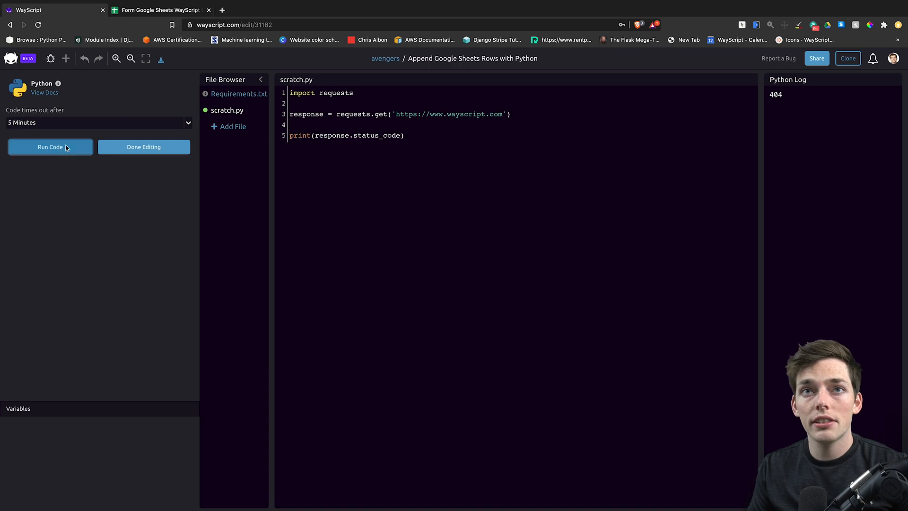
left_click(50, 146)
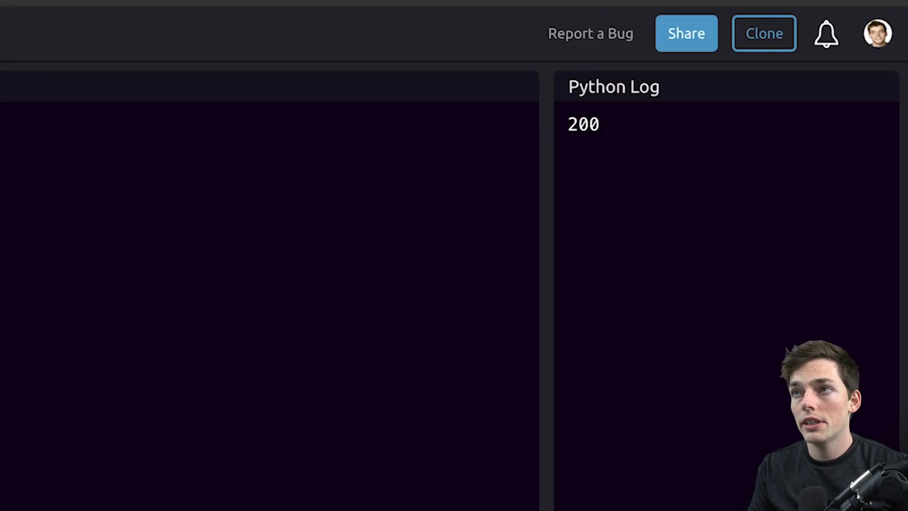
mouse_move(616, 130)
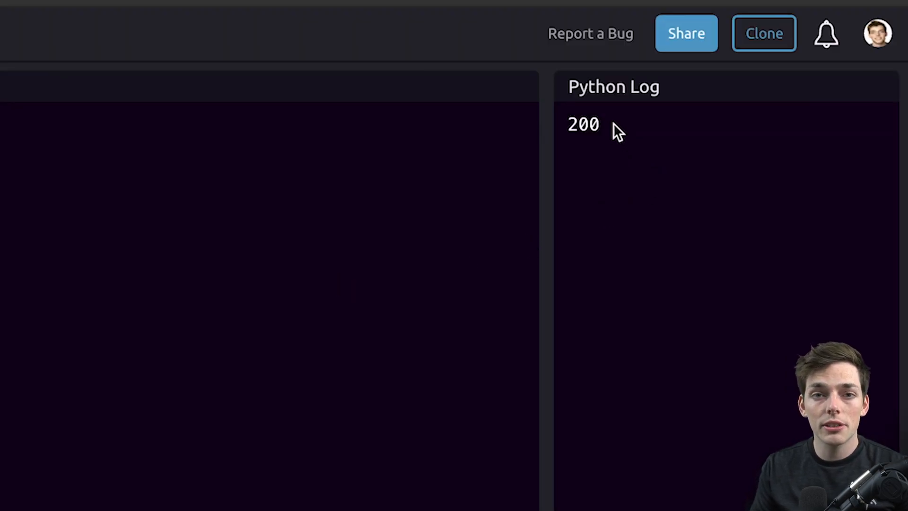
Add variables['status_code'] = response.status_code to the scraper script
double_click(583, 124)
type("var")
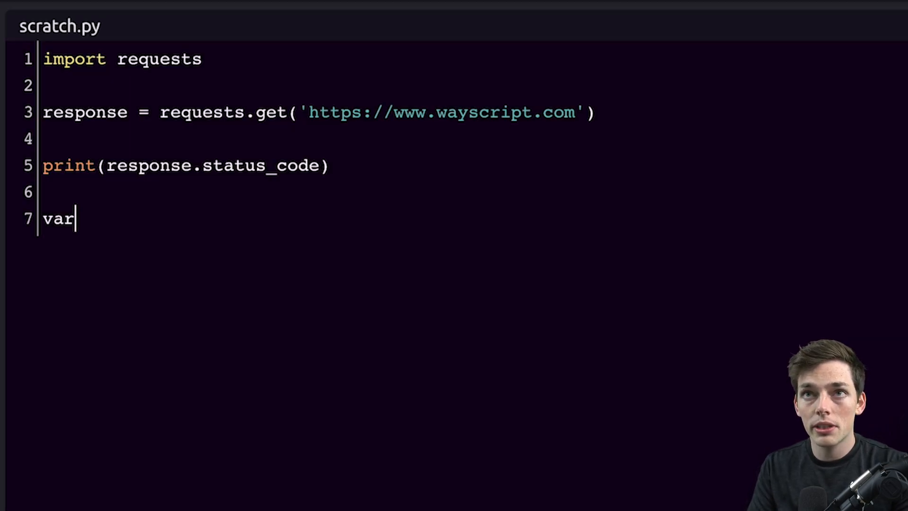
type("iabl")
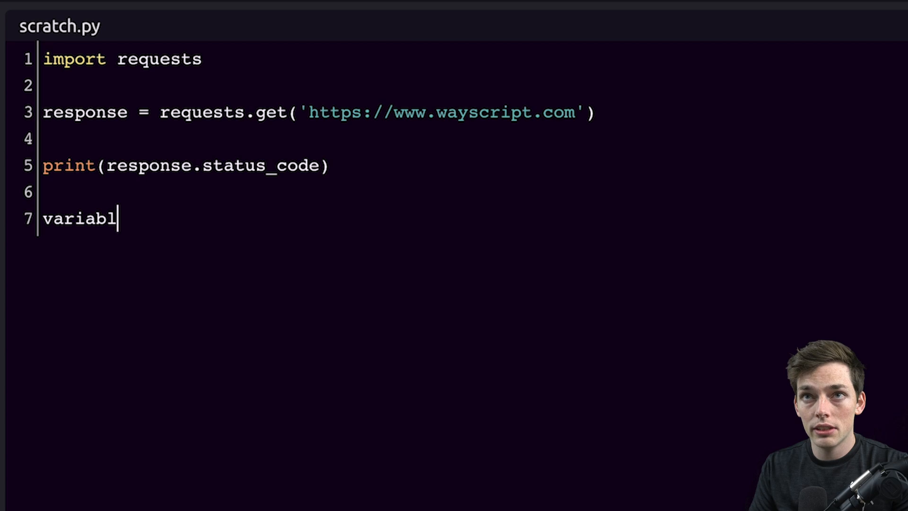
type("es['")
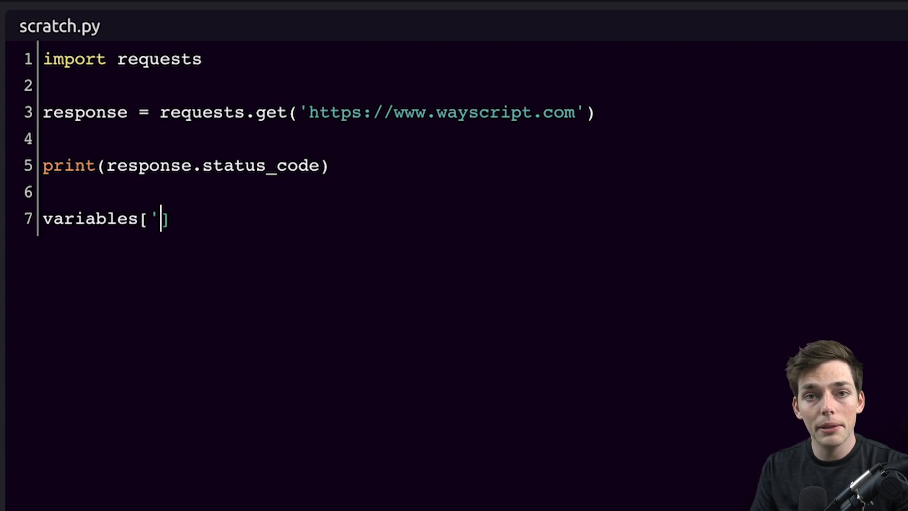
type("s")
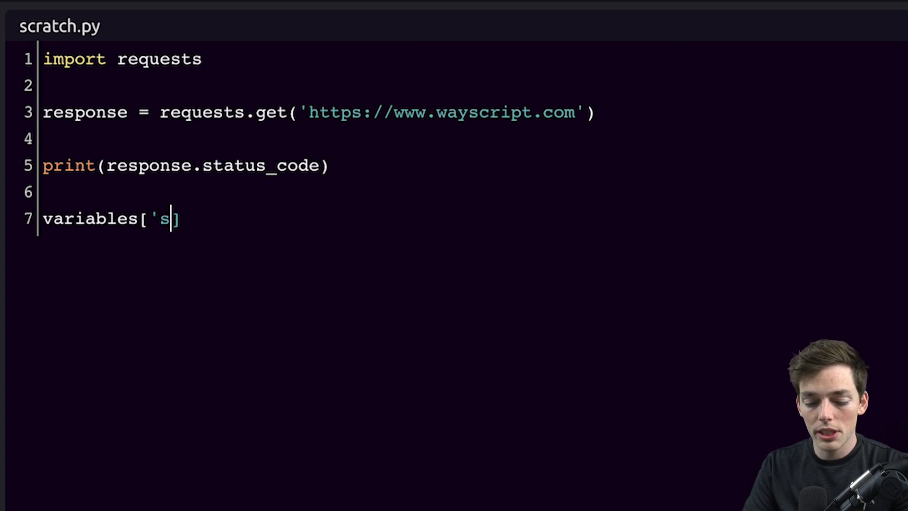
type("tatus_code")
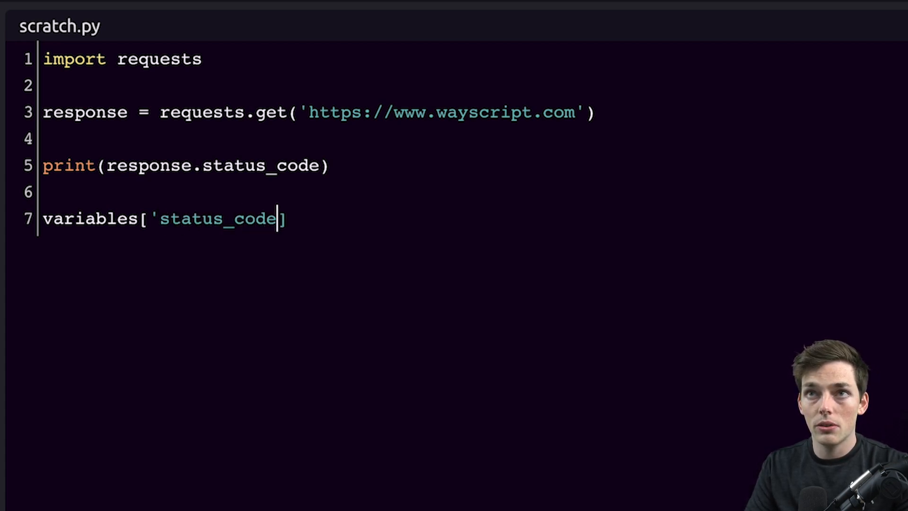
type("'] =")
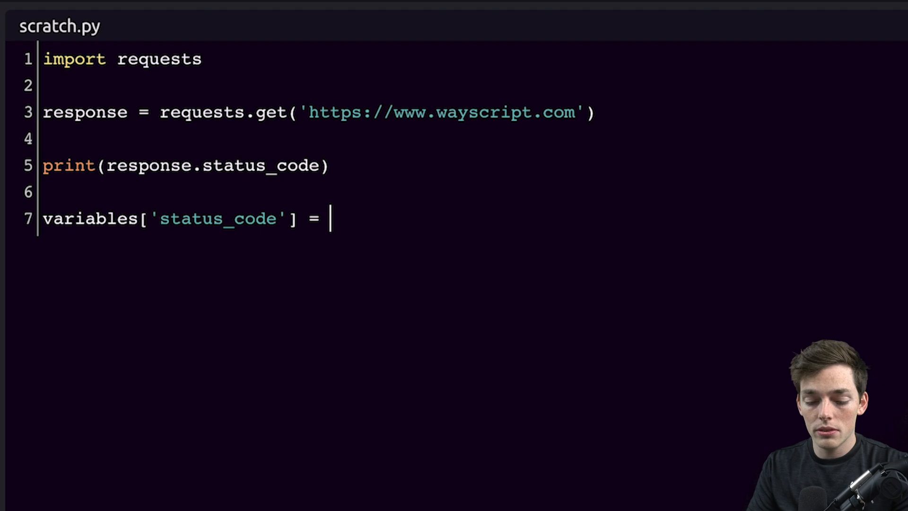
type("response.")
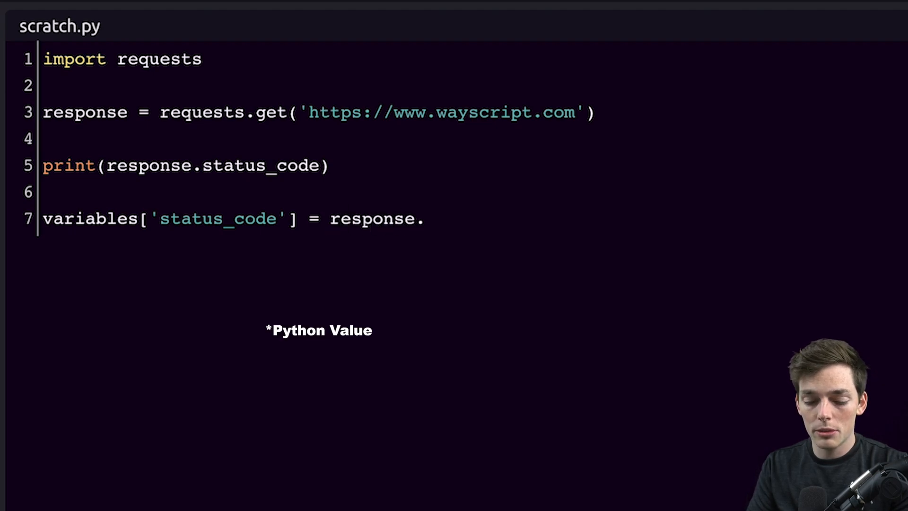
type("status_code")
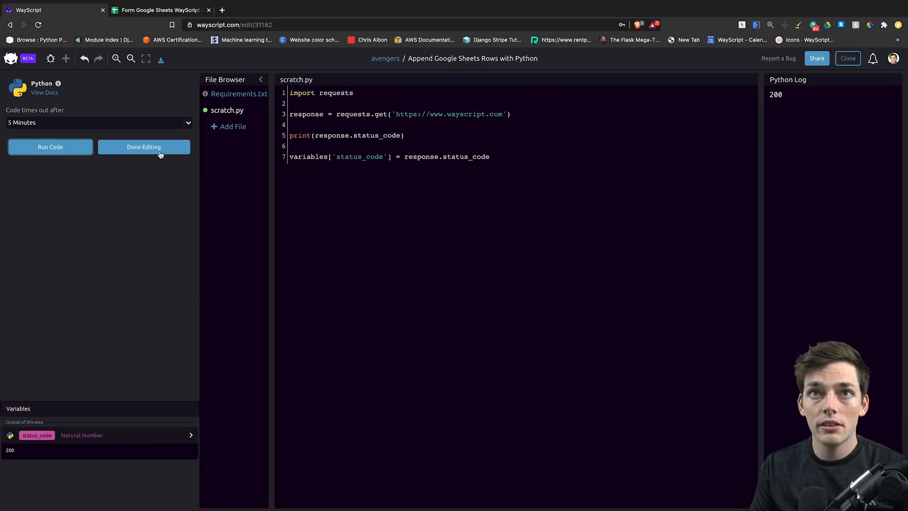
Finish code editing and import the Date Time action as the next step
left_click(143, 147)
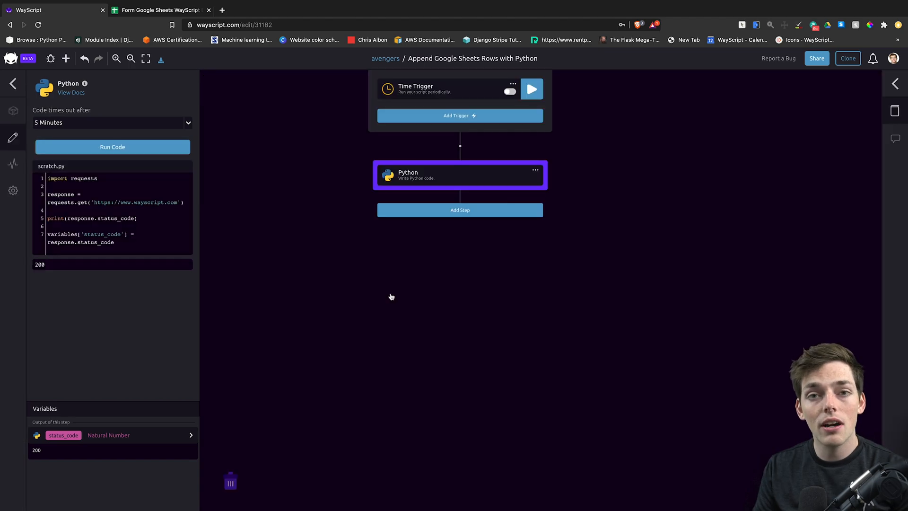
mouse_move(430, 184)
type("datetime")
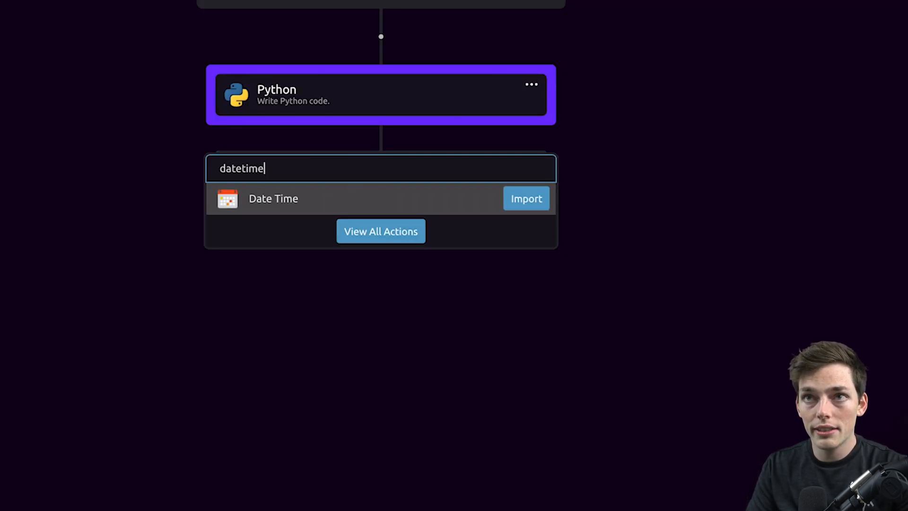
left_click(525, 198)
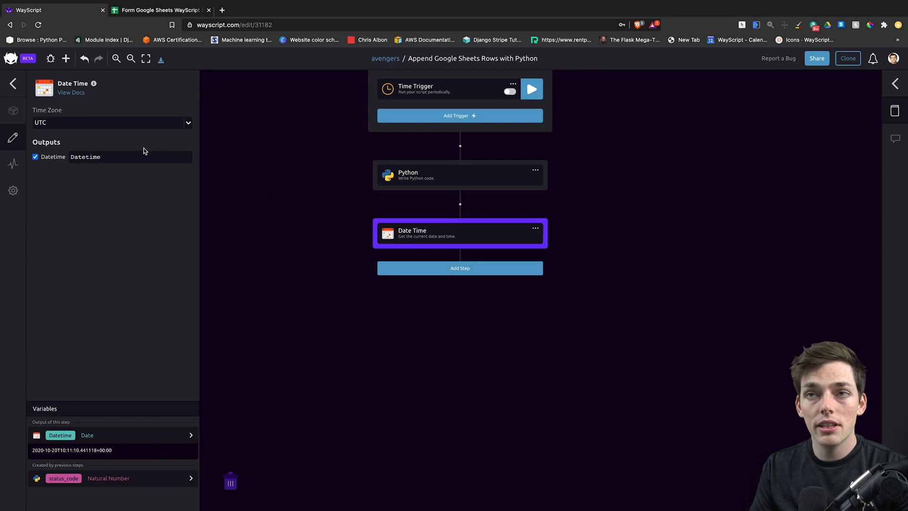
mouse_move(81, 144)
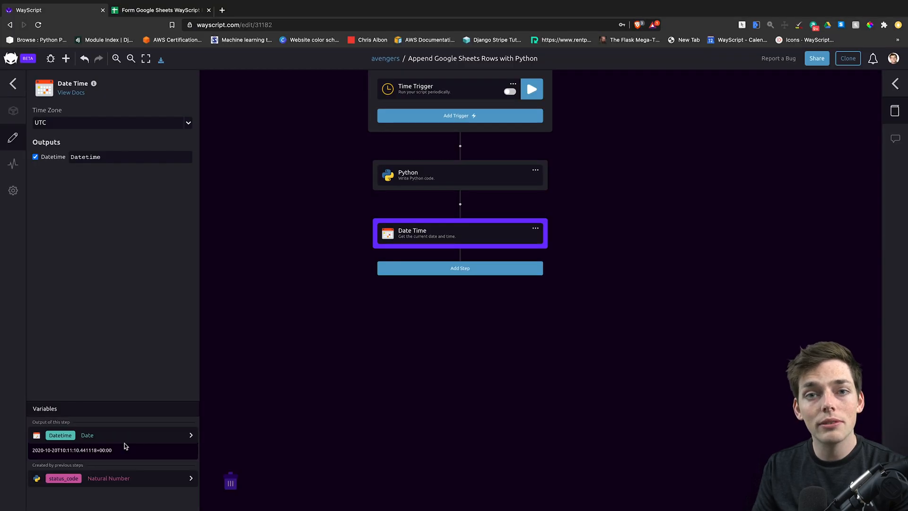
mouse_move(139, 440)
type("g")
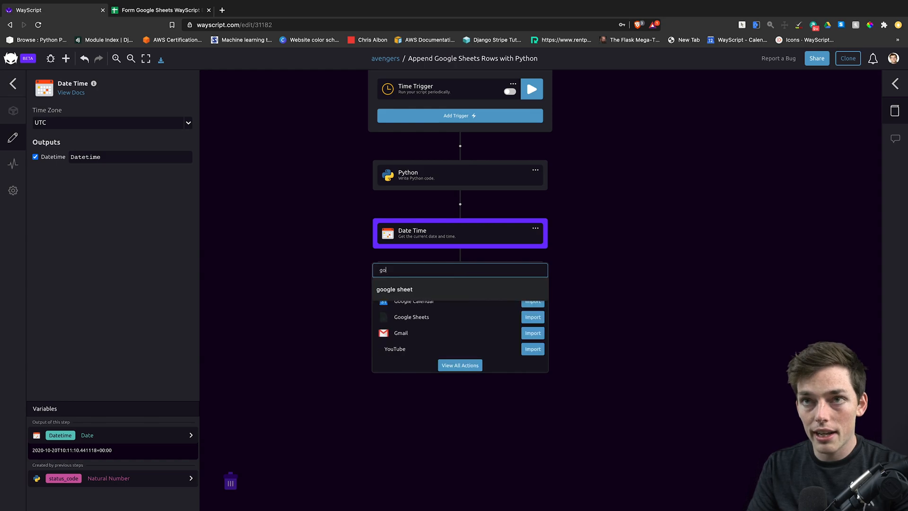
Add a Google Sheets step writing Datetime to the Form Google Sheets WayScript Example file
type("ogle s")
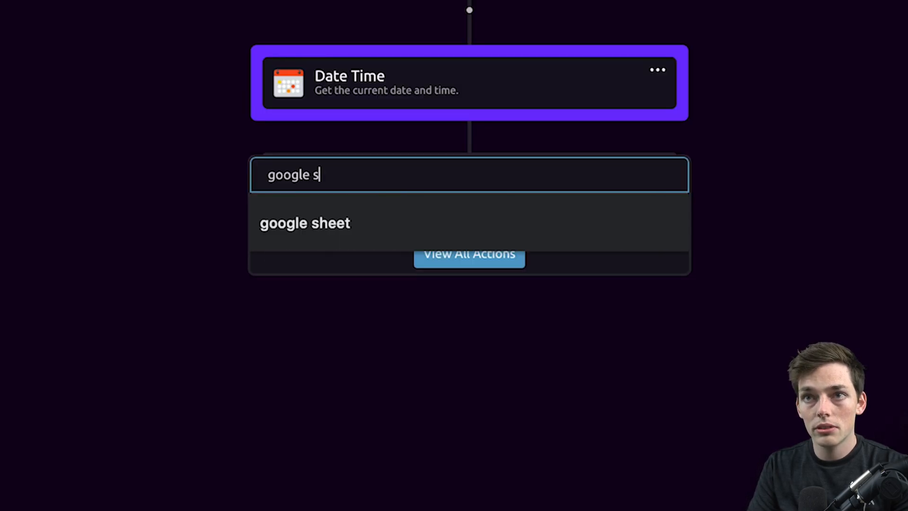
left_click(305, 223)
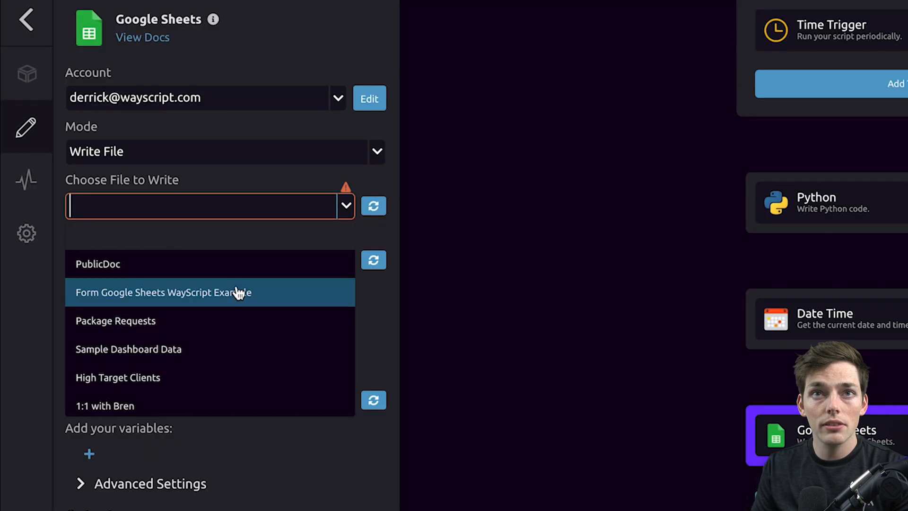
left_click(164, 292)
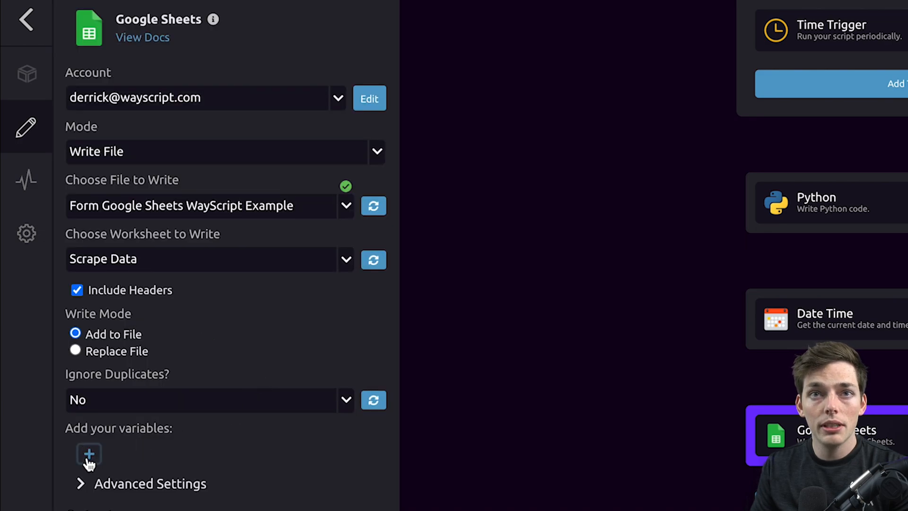
left_click(89, 455)
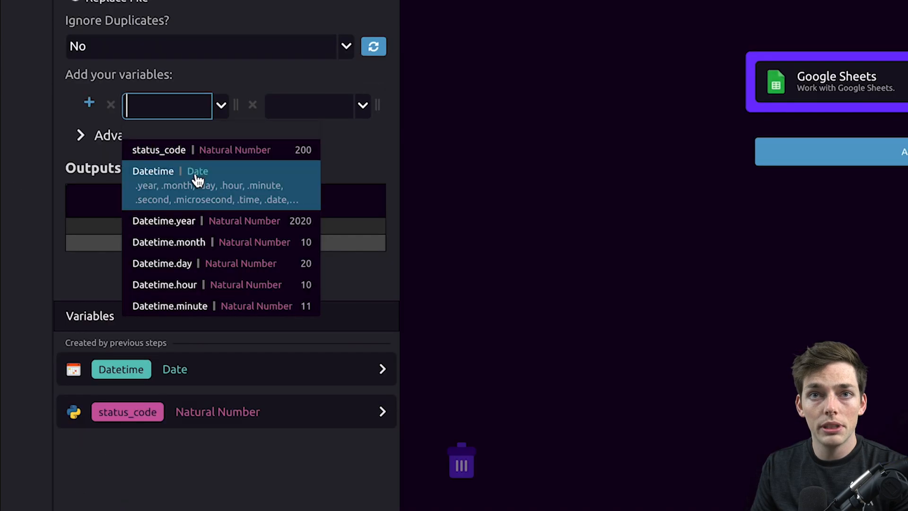
left_click(152, 171)
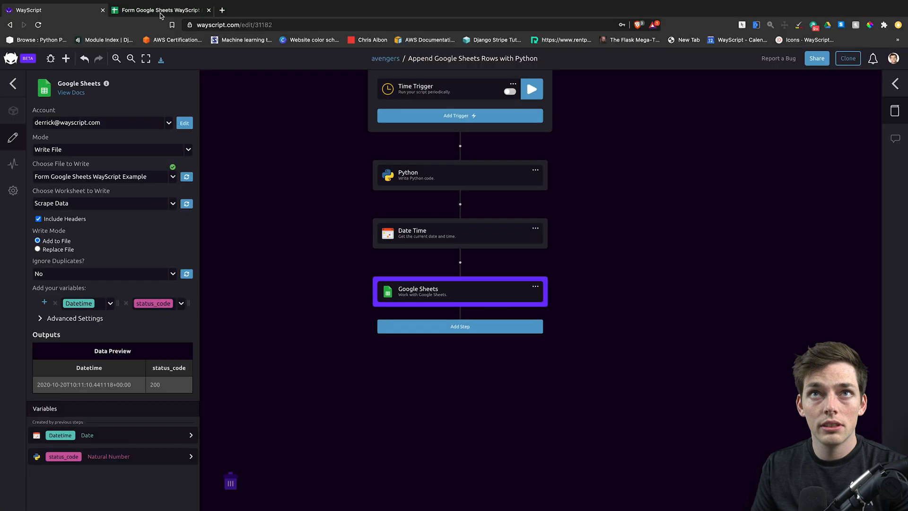
Run the workflow once and check the new row in the spreadsheet
left_click(156, 10)
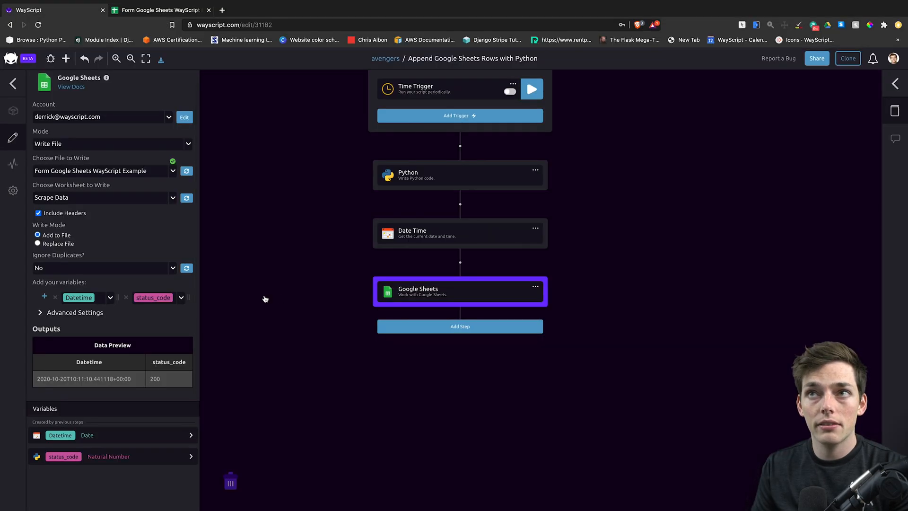
left_click(531, 88)
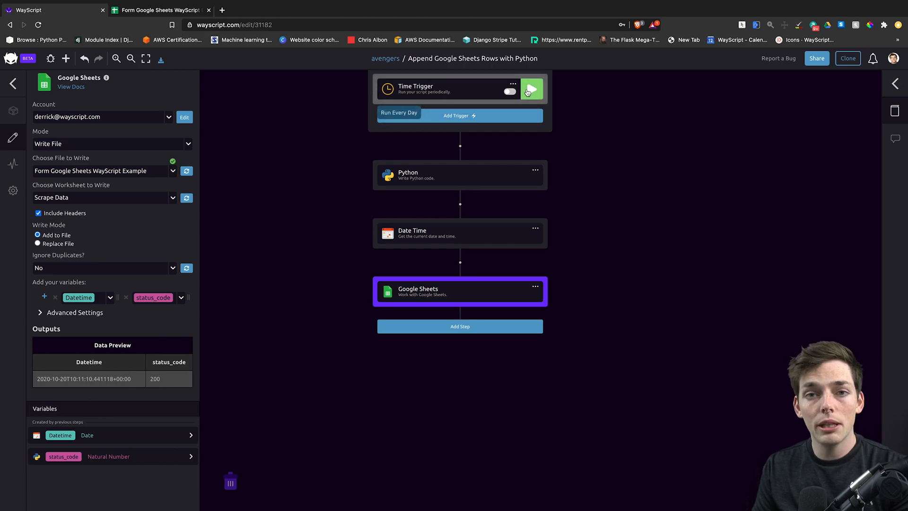
left_click(531, 90)
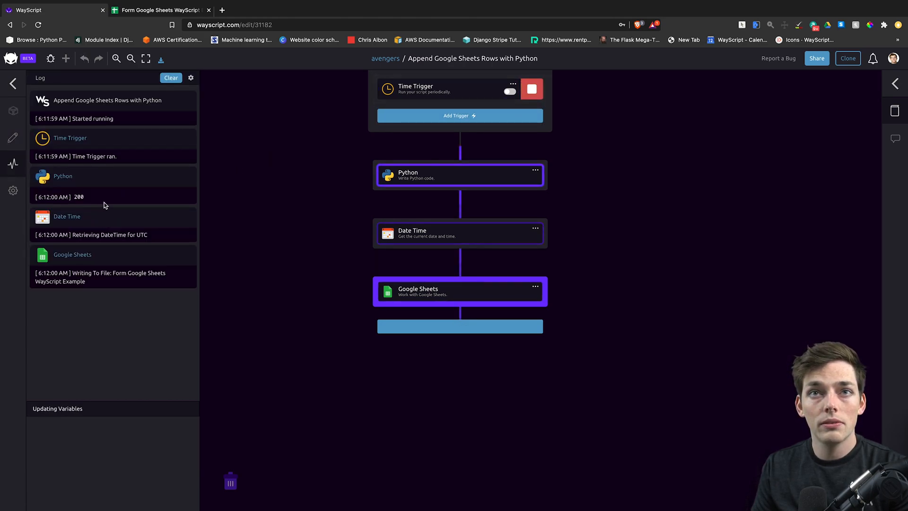
left_click(531, 88)
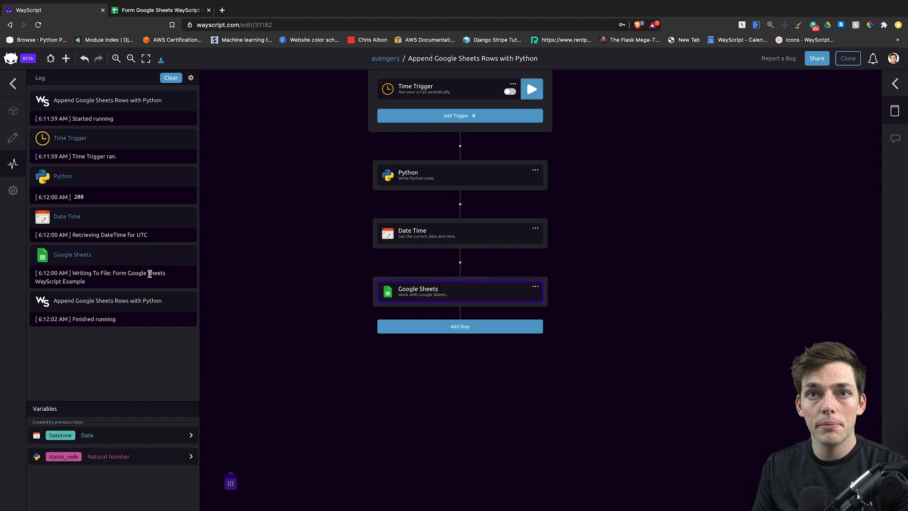
left_click(157, 10)
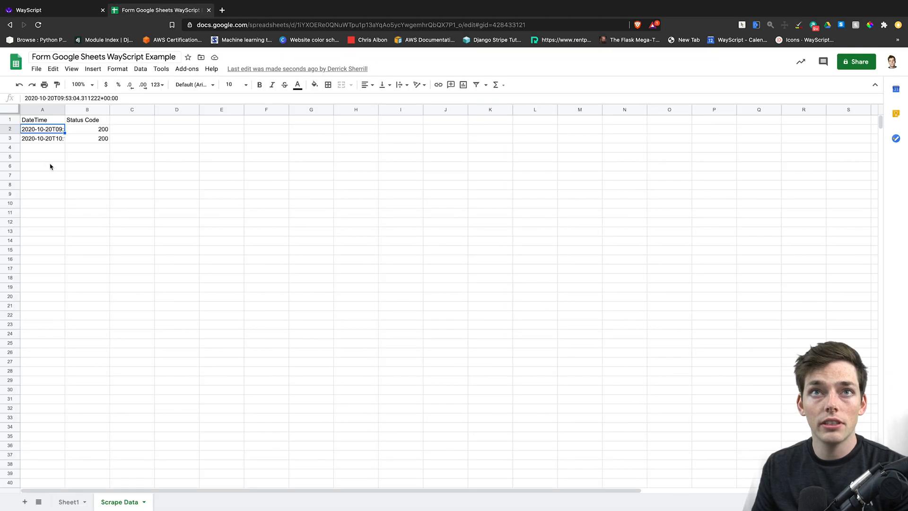
mouse_move(79, 147)
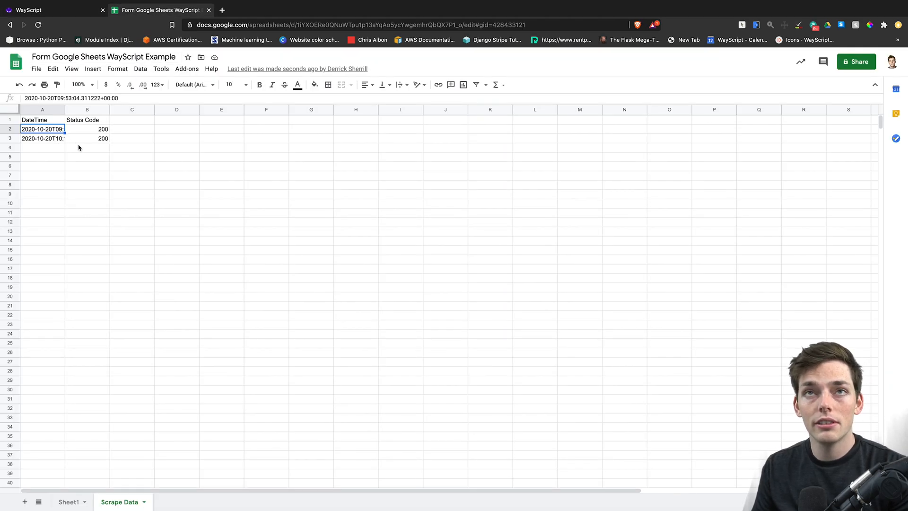
left_click(52, 10)
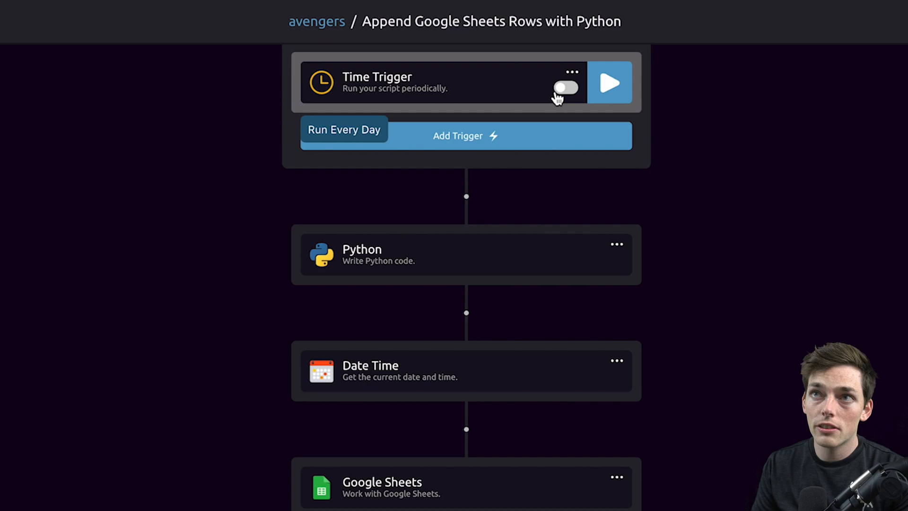
Toggle the Time Trigger card on to enable scheduled runs
left_click(565, 87)
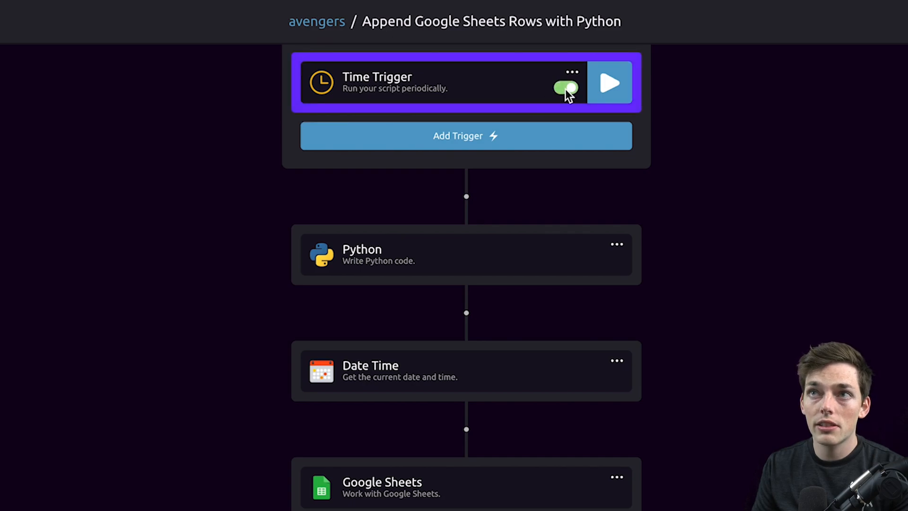